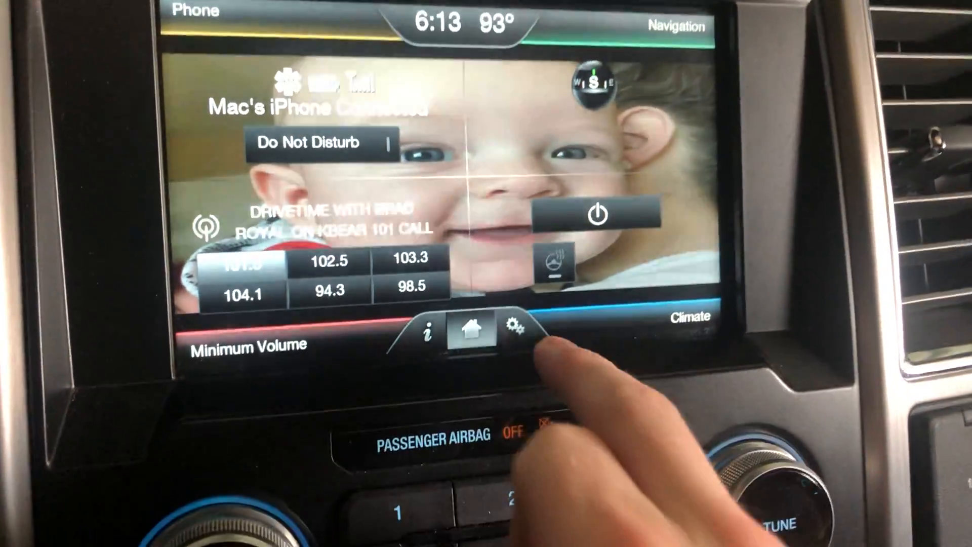
# - Preview IMG_1197.JPG, IMG_4776.JPG and another stored photo, then start adding a new photo to see the requirements notice
pyautogui.click(516, 328)
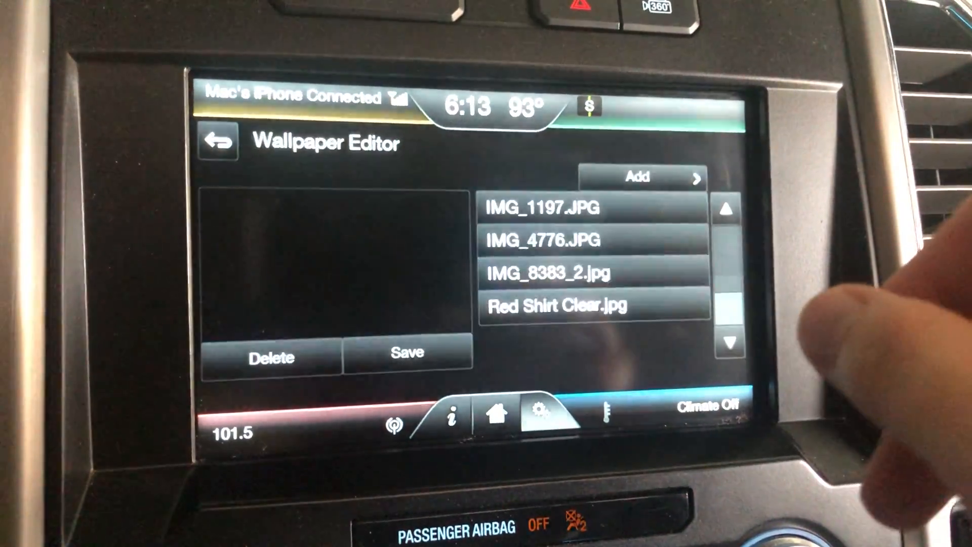
pyautogui.click(592, 209)
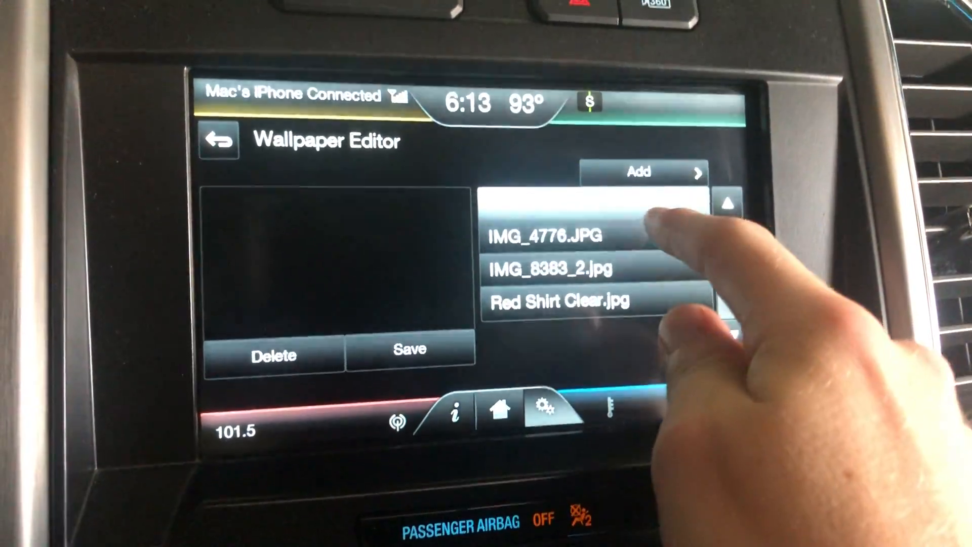
pyautogui.click(552, 234)
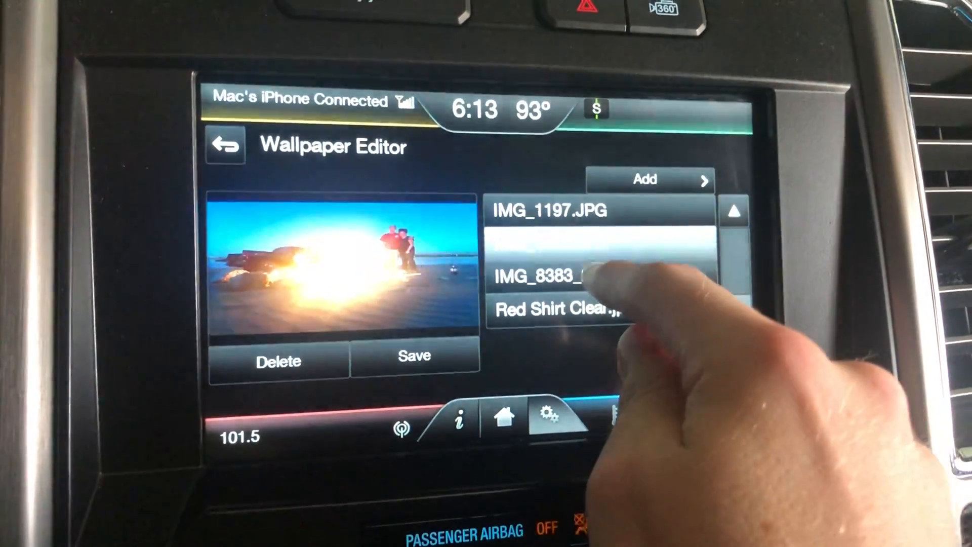
pyautogui.click(558, 247)
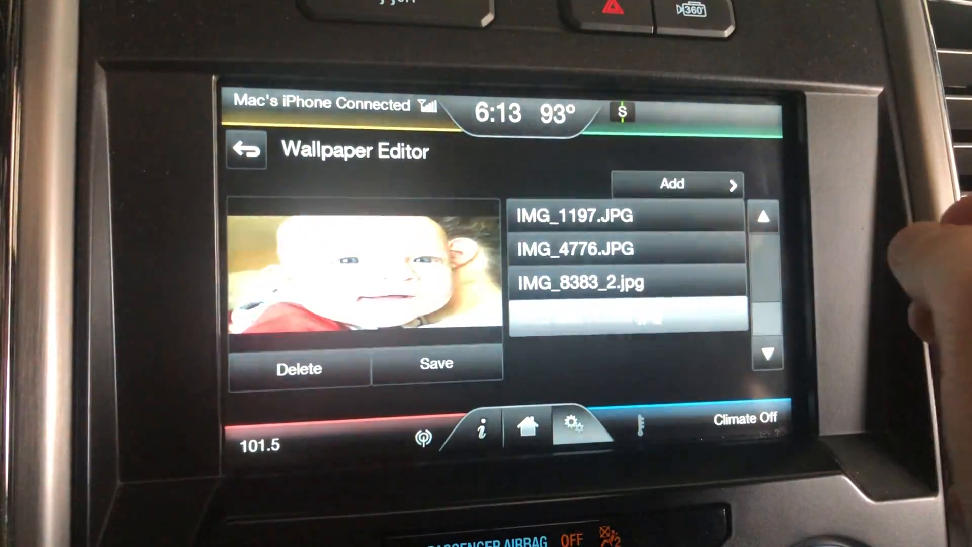
pyautogui.click(678, 184)
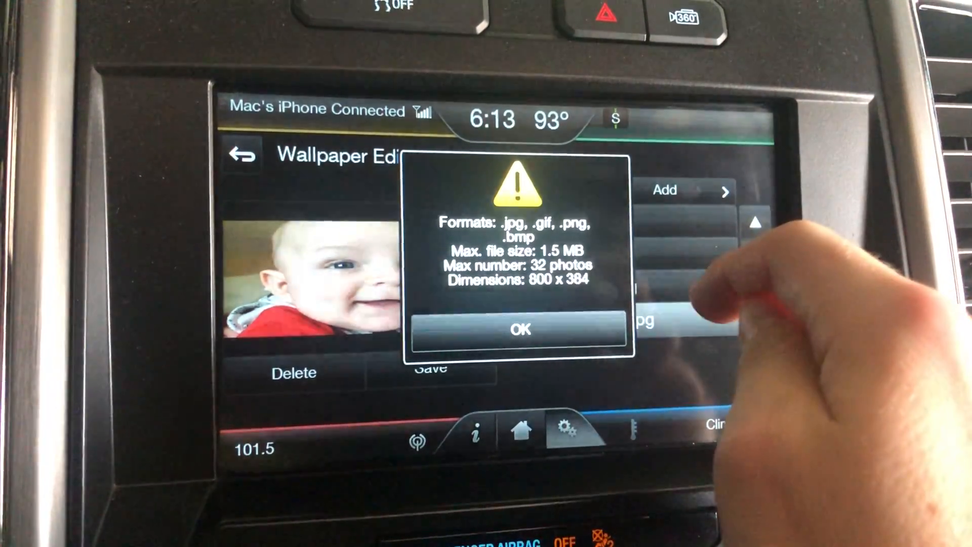
# - Acknowledge the notice, browse USB1 > MFT2 and import Blake 4th of July.jpg into the photo list
pyautogui.click(520, 329)
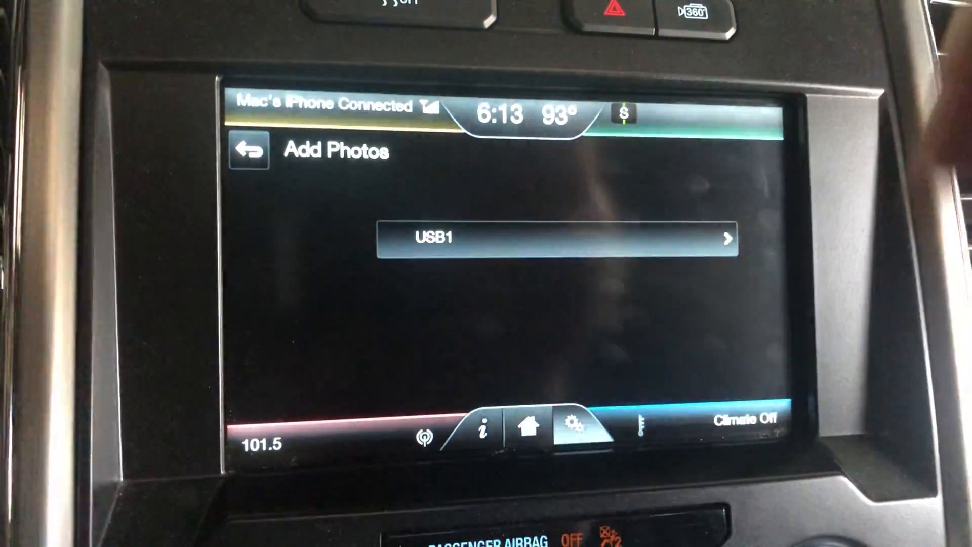
pyautogui.click(564, 239)
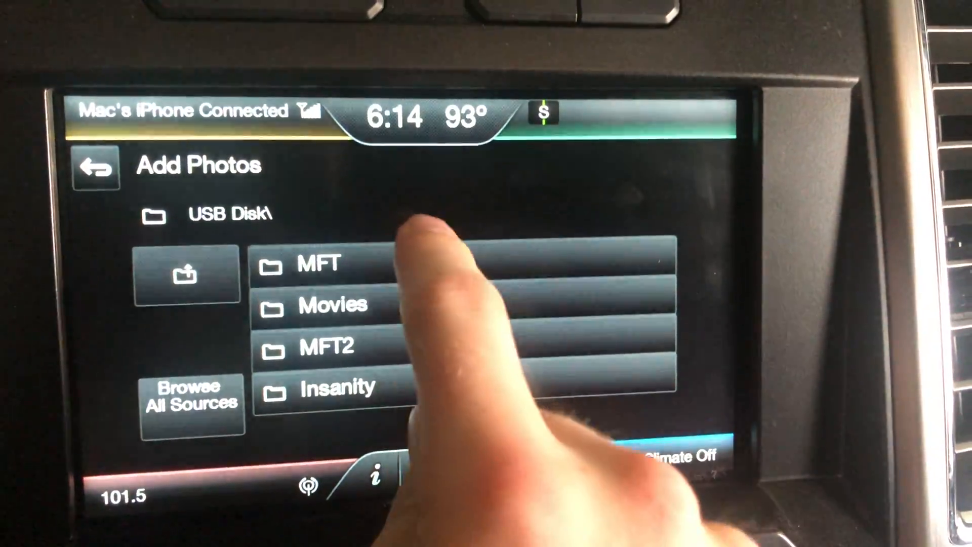
pyautogui.click(327, 346)
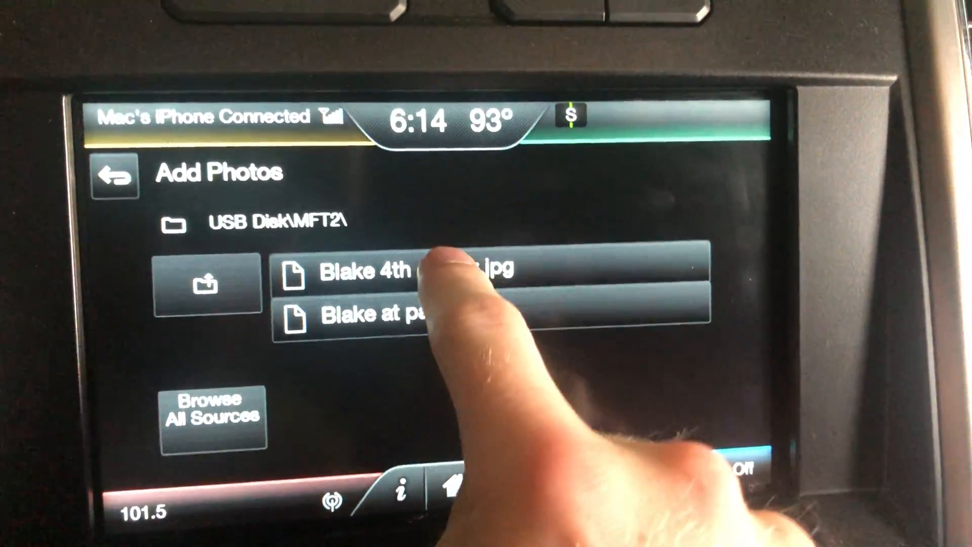
pyautogui.click(409, 271)
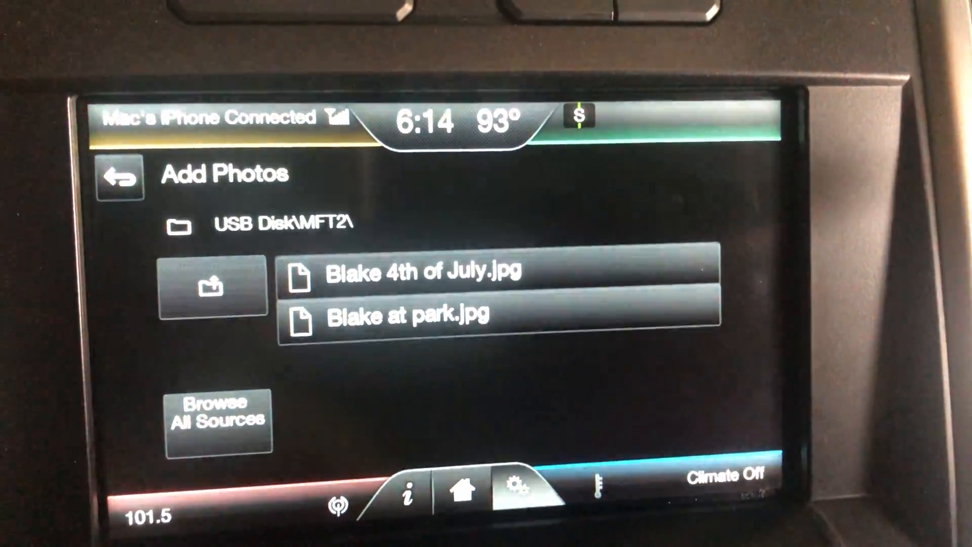
pyautogui.click(406, 315)
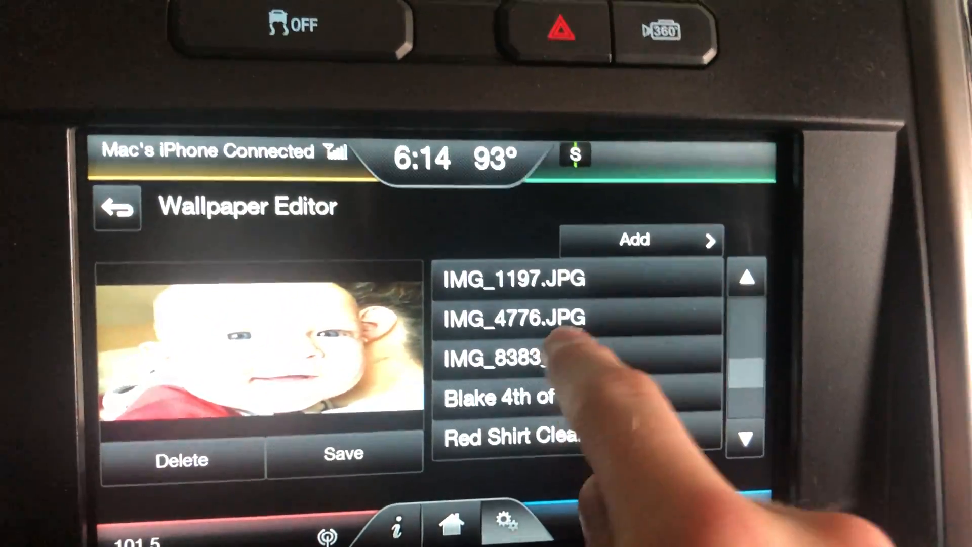
# - Preview Blake 4th of July.jpg and save it as the home screen wallpaper
pyautogui.click(517, 318)
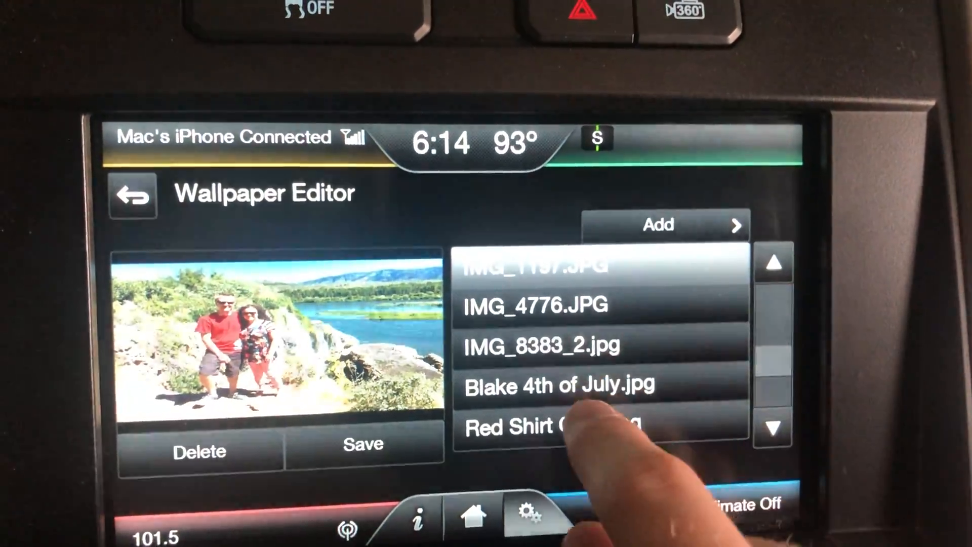
pyautogui.click(552, 385)
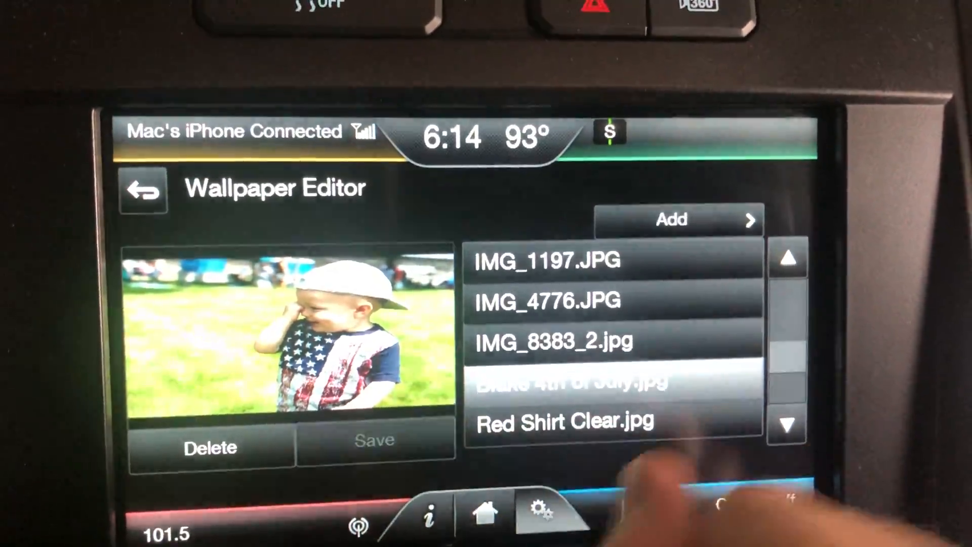
pyautogui.click(375, 441)
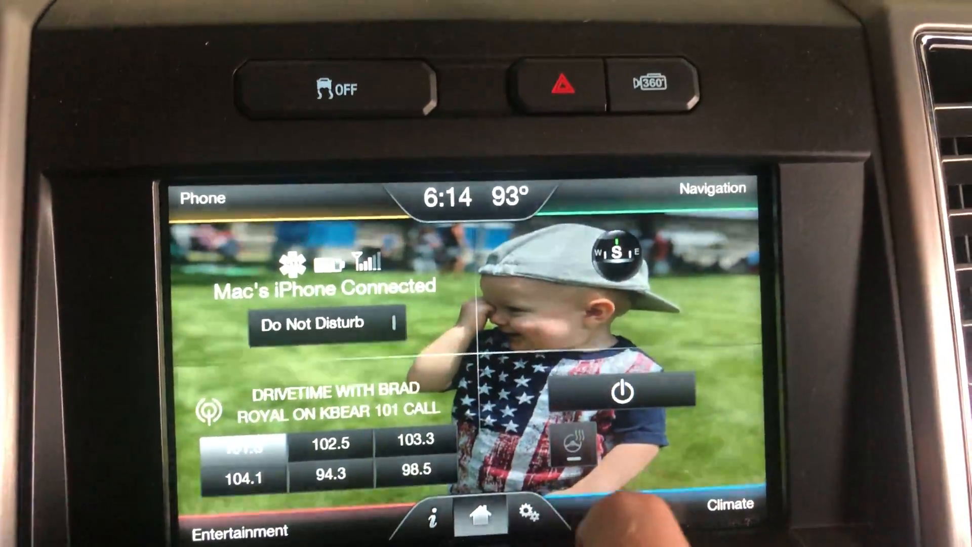
# - Reopen Display > Edit Wallpaper, preview IMG_0106.JPG, scroll to the list end and preview the child-in-a-field photo
pyautogui.click(507, 516)
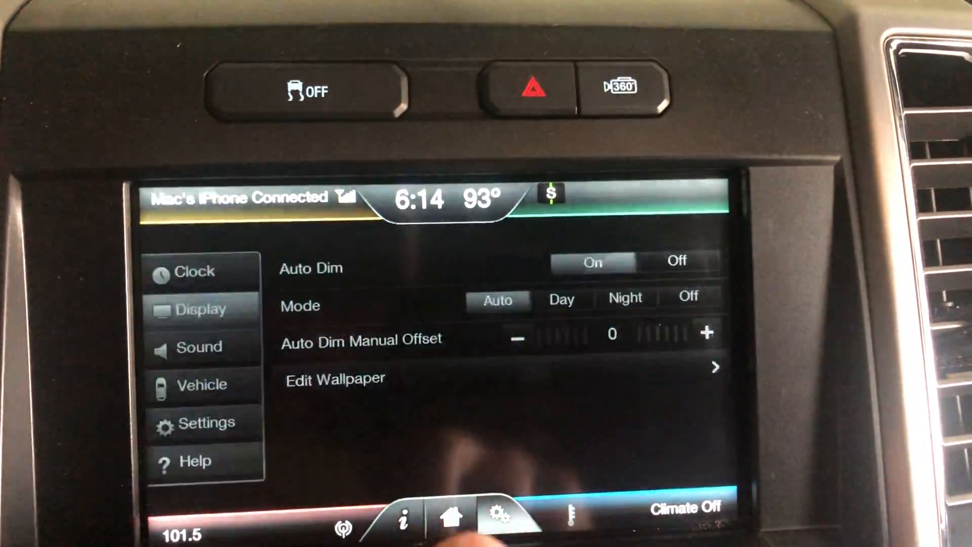
pyautogui.click(335, 379)
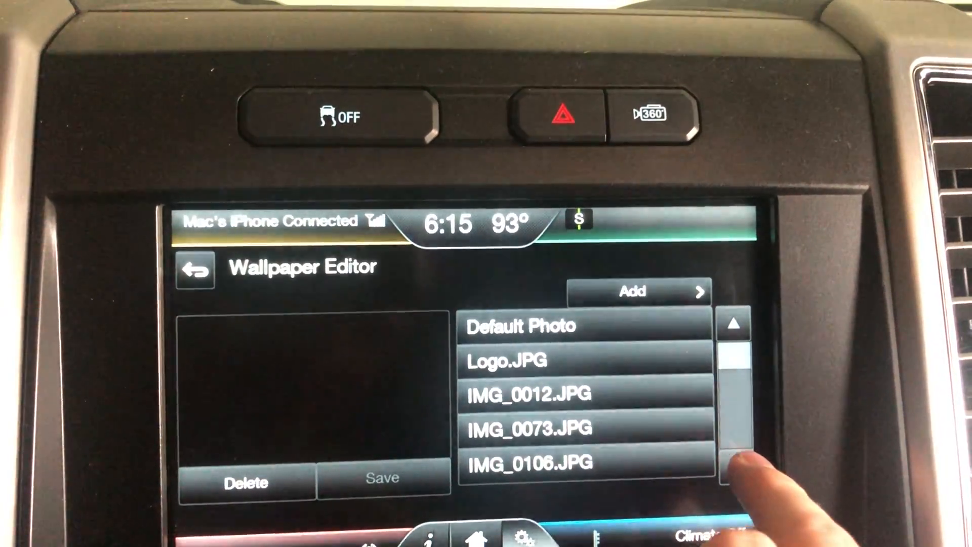
pyautogui.click(527, 394)
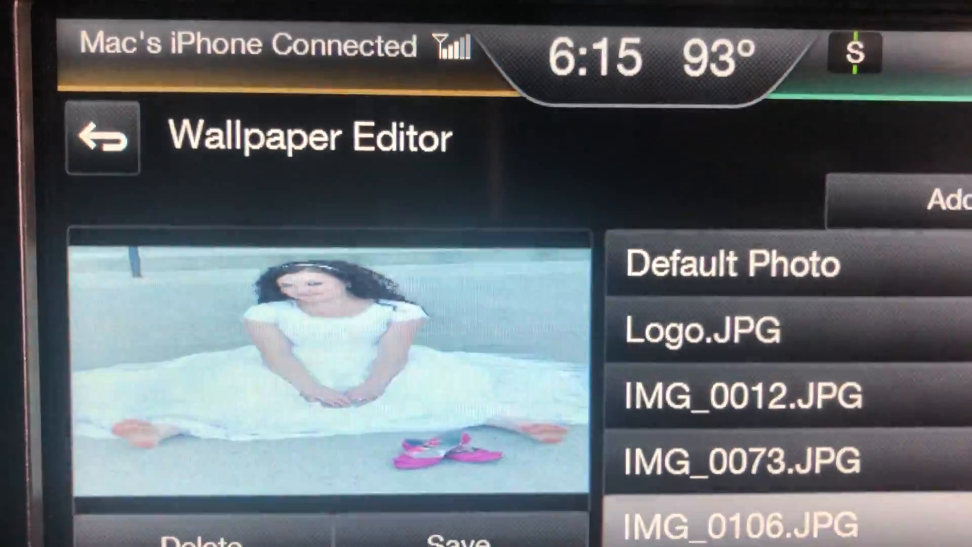
pyautogui.click(803, 366)
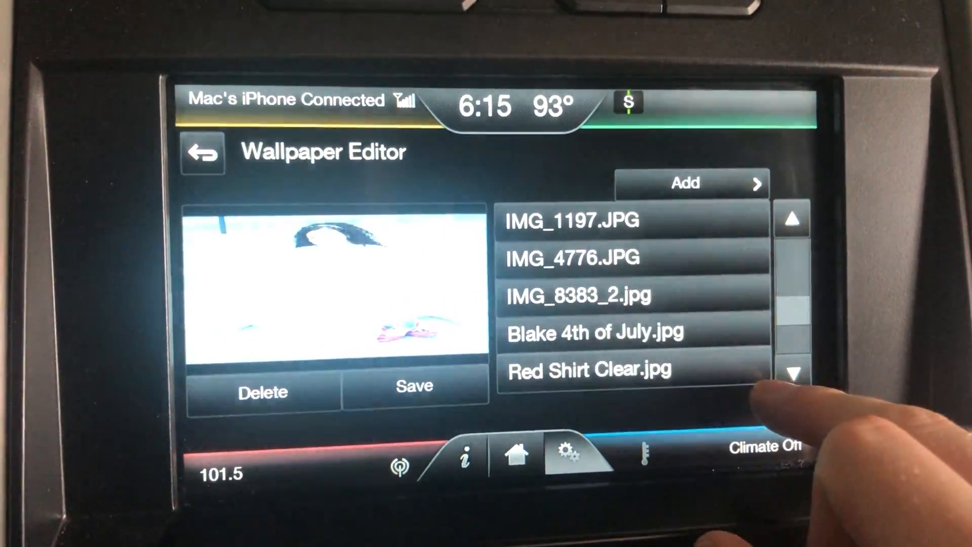
pyautogui.click(792, 370)
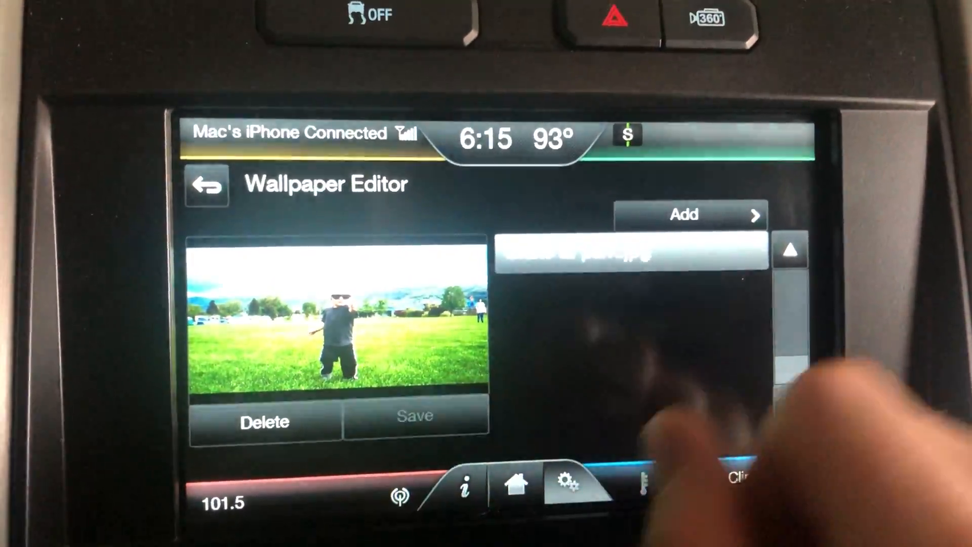
# - Save the child-in-a-field photo as wallpaper and return to the home screen to view it
pyautogui.click(414, 416)
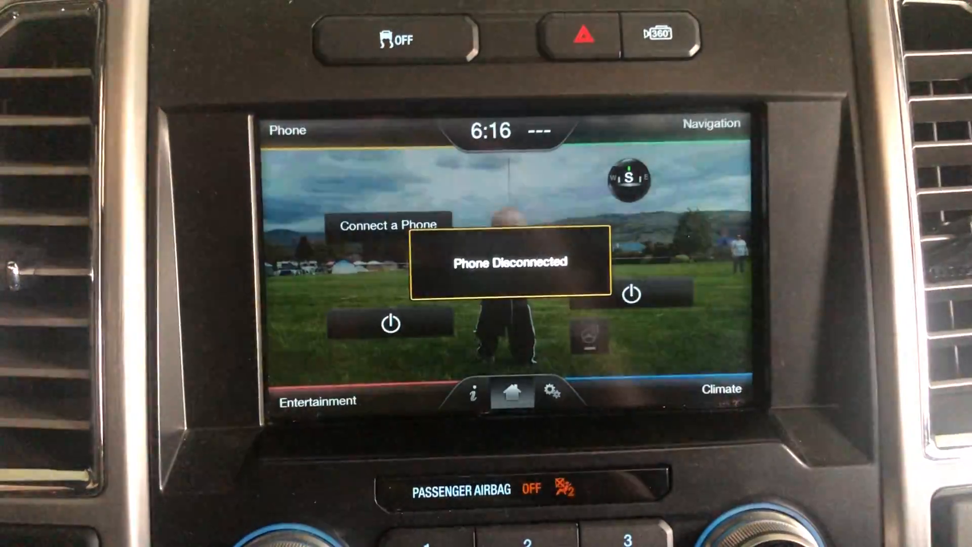
pyautogui.click(389, 225)
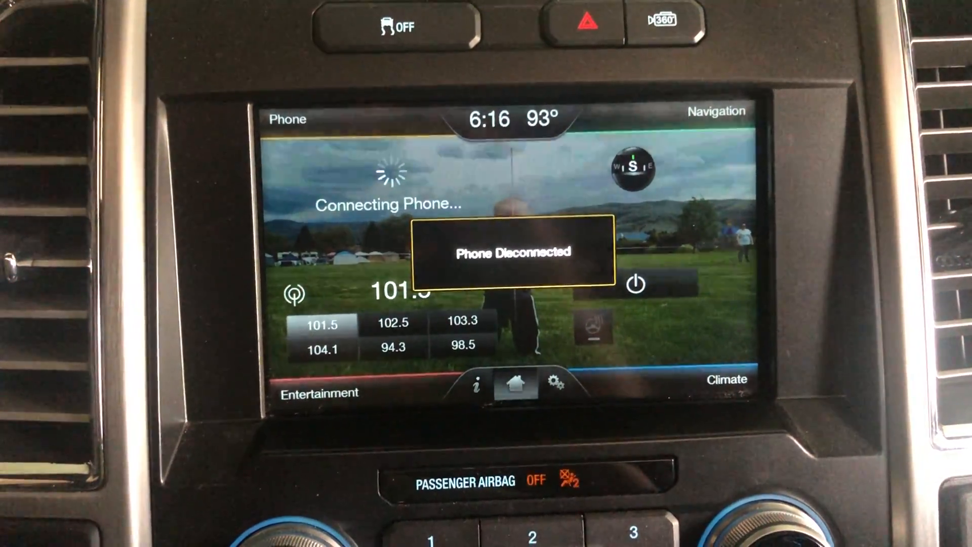